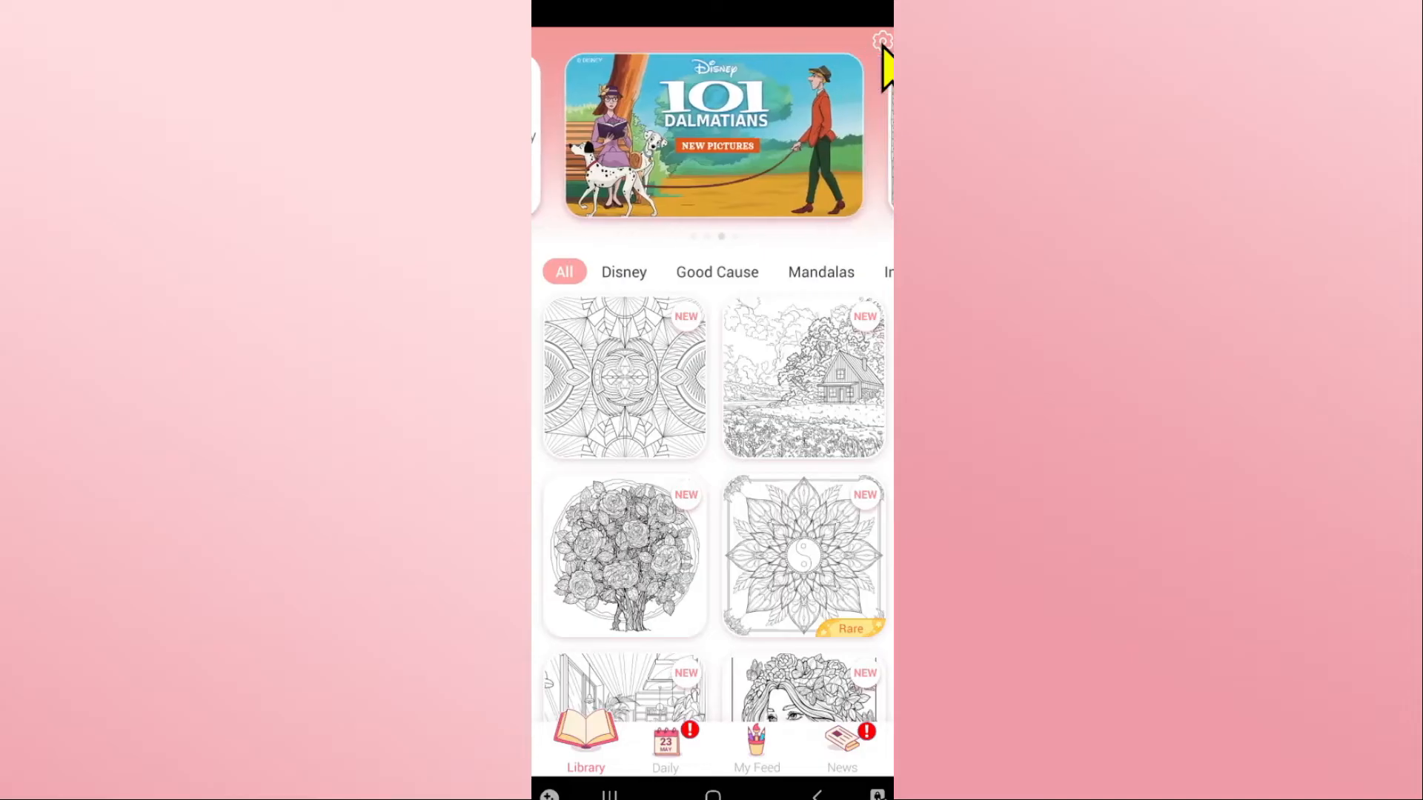
Show the Gameplay options (highlight areas, fill animation) in Happy Color's Settings.
click(880, 41)
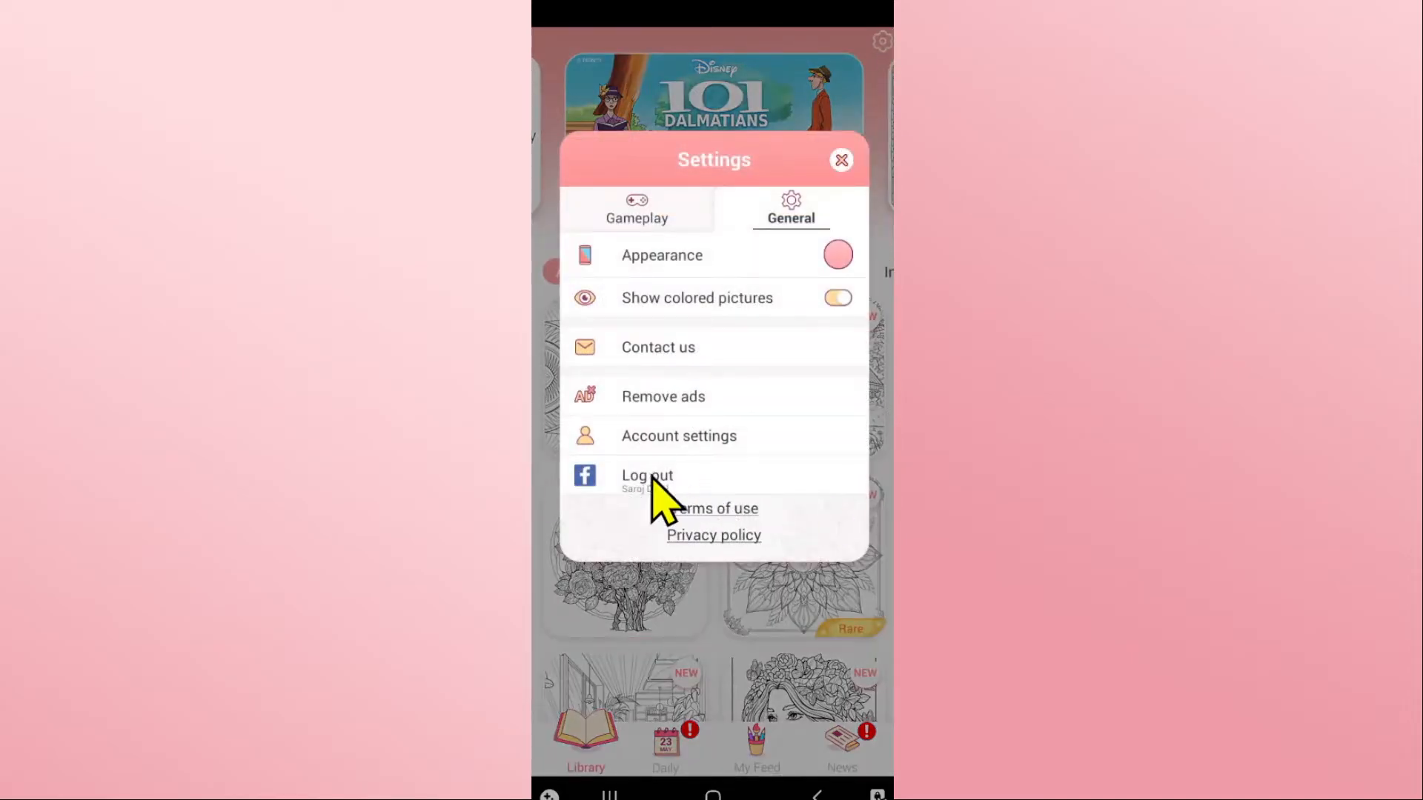
click(635, 209)
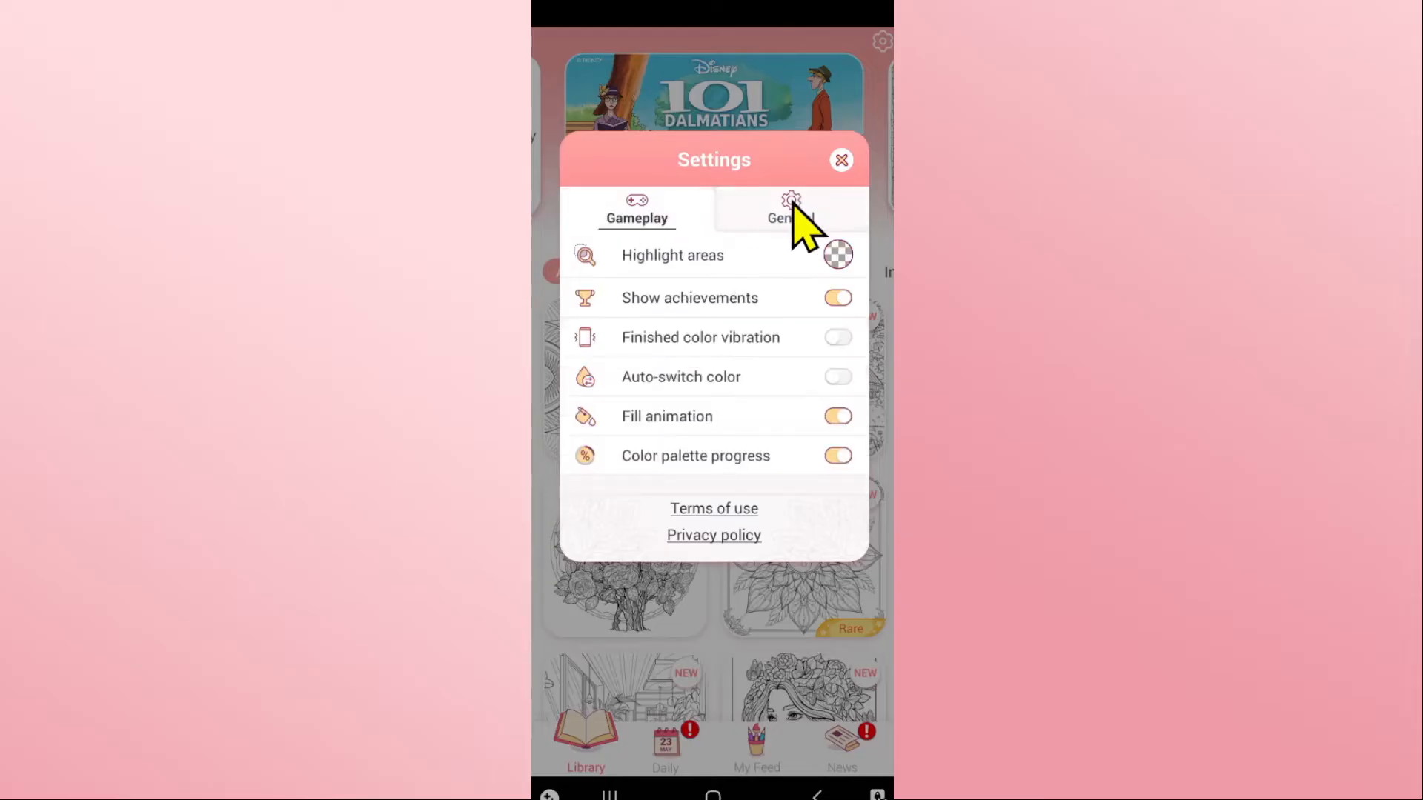
Log out from the General settings so it offers 'Log in to sync data', then return to the library.
click(790, 209)
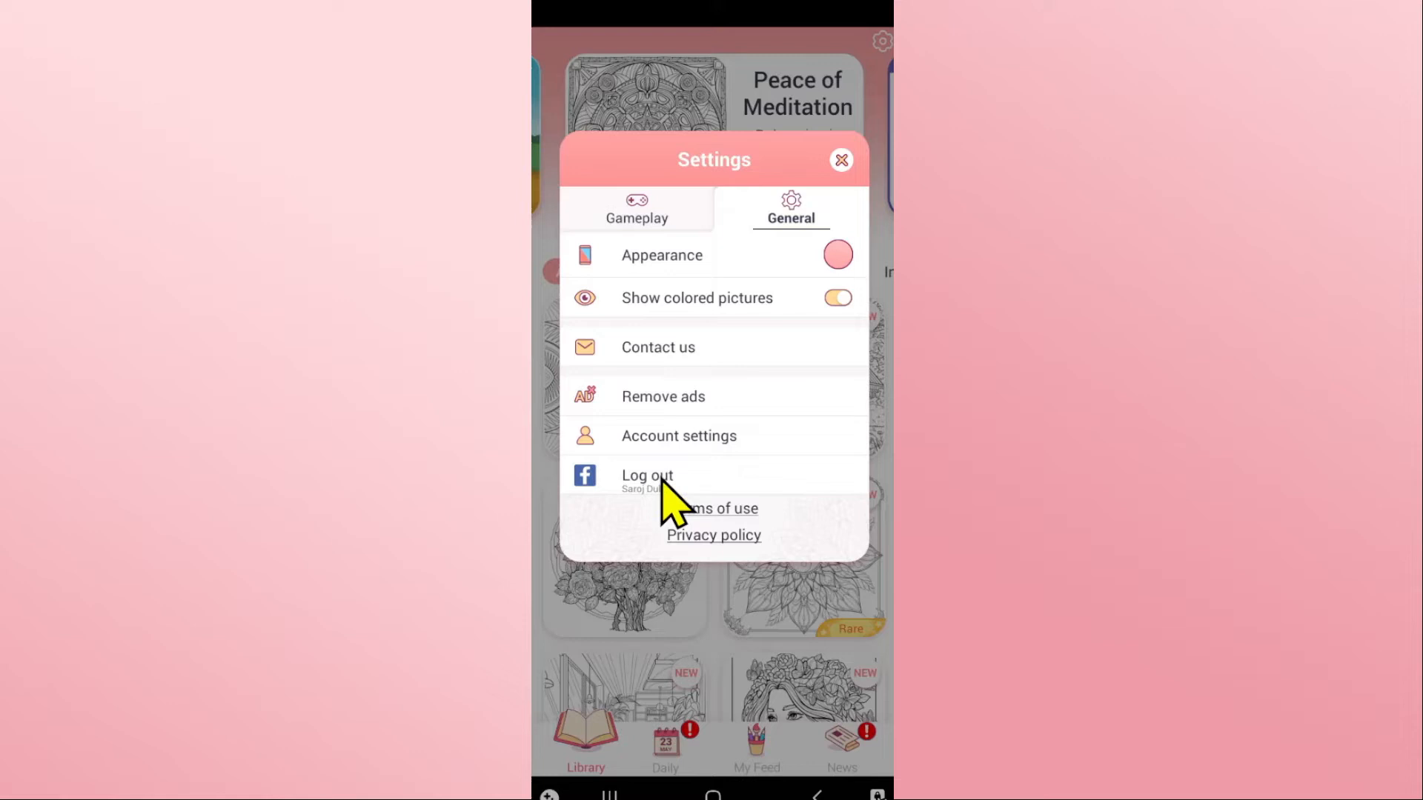
click(647, 475)
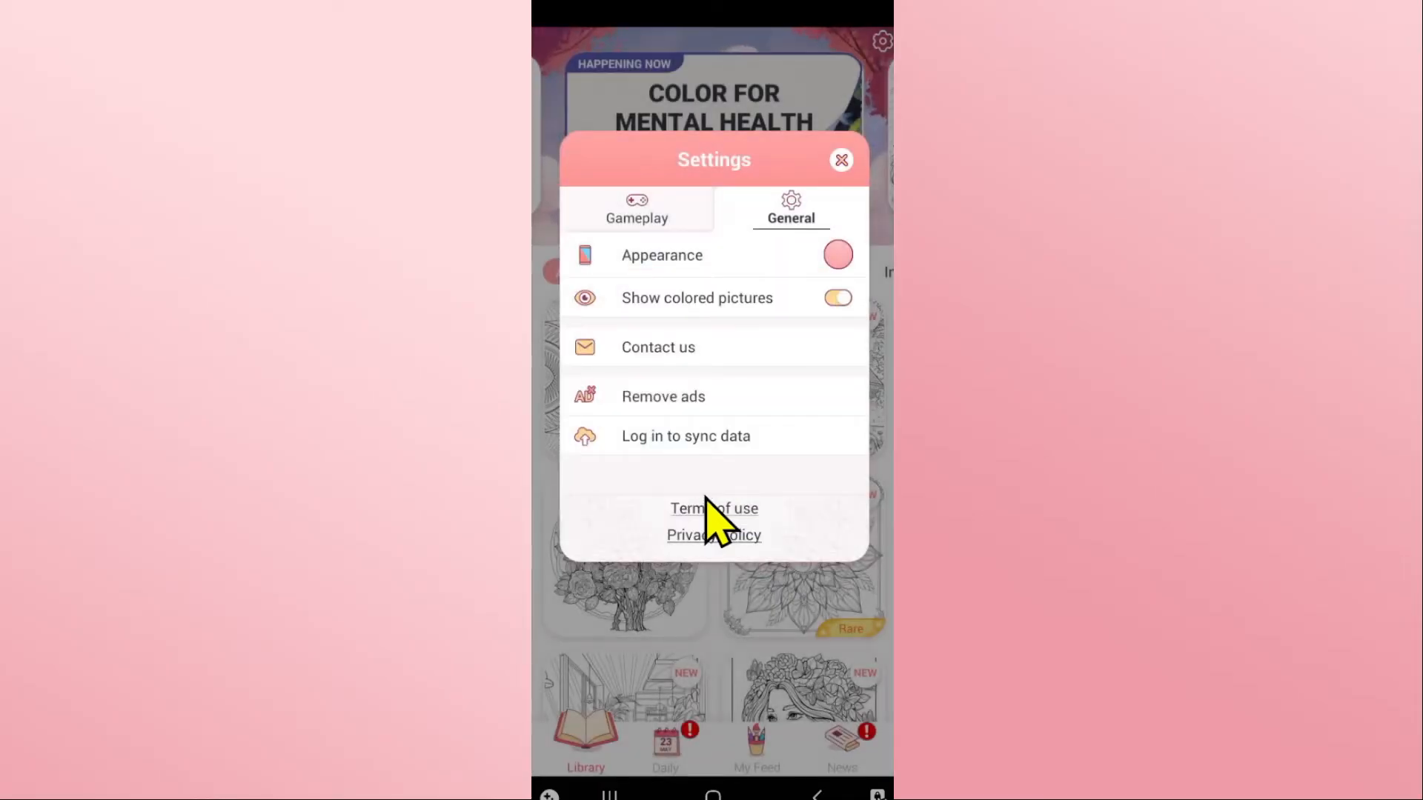
click(840, 160)
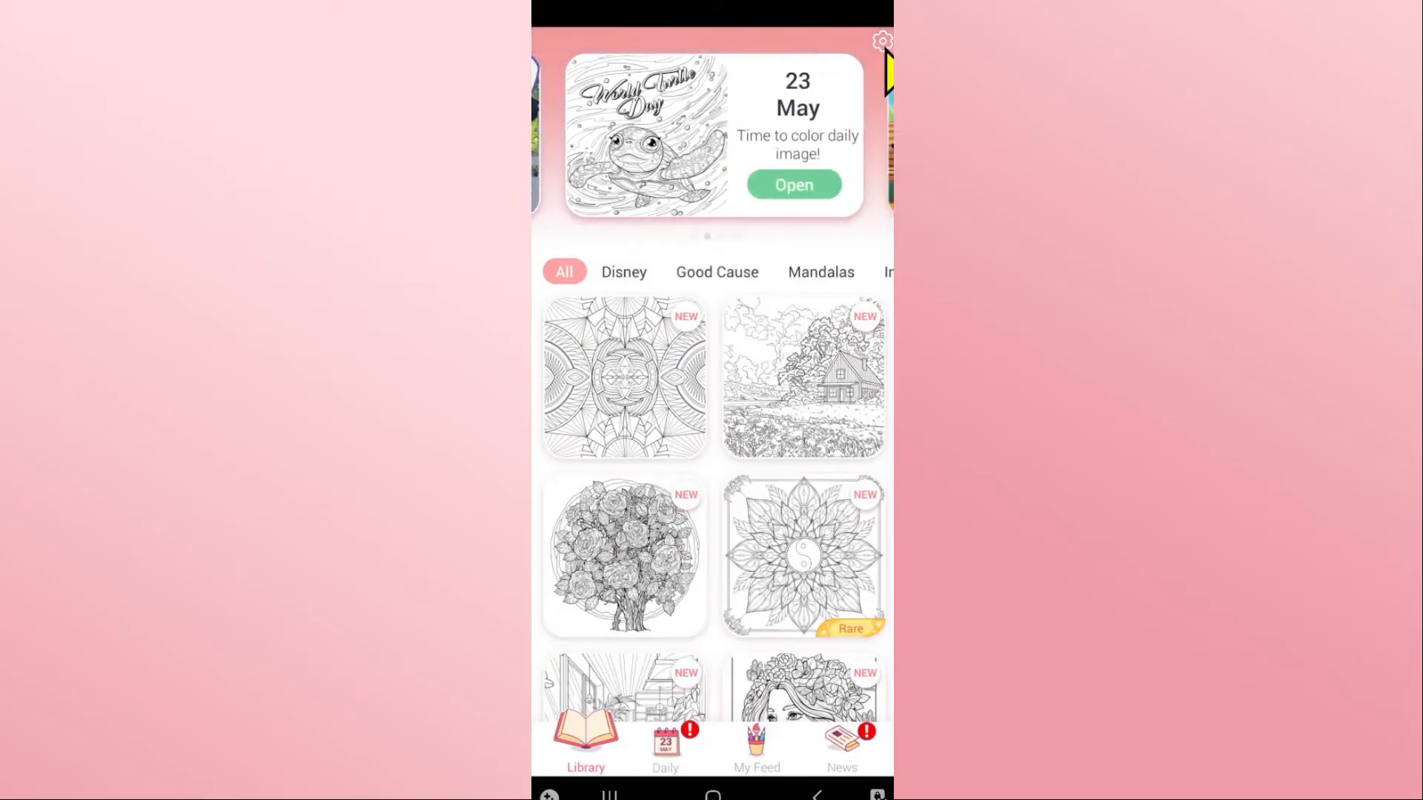
click(880, 42)
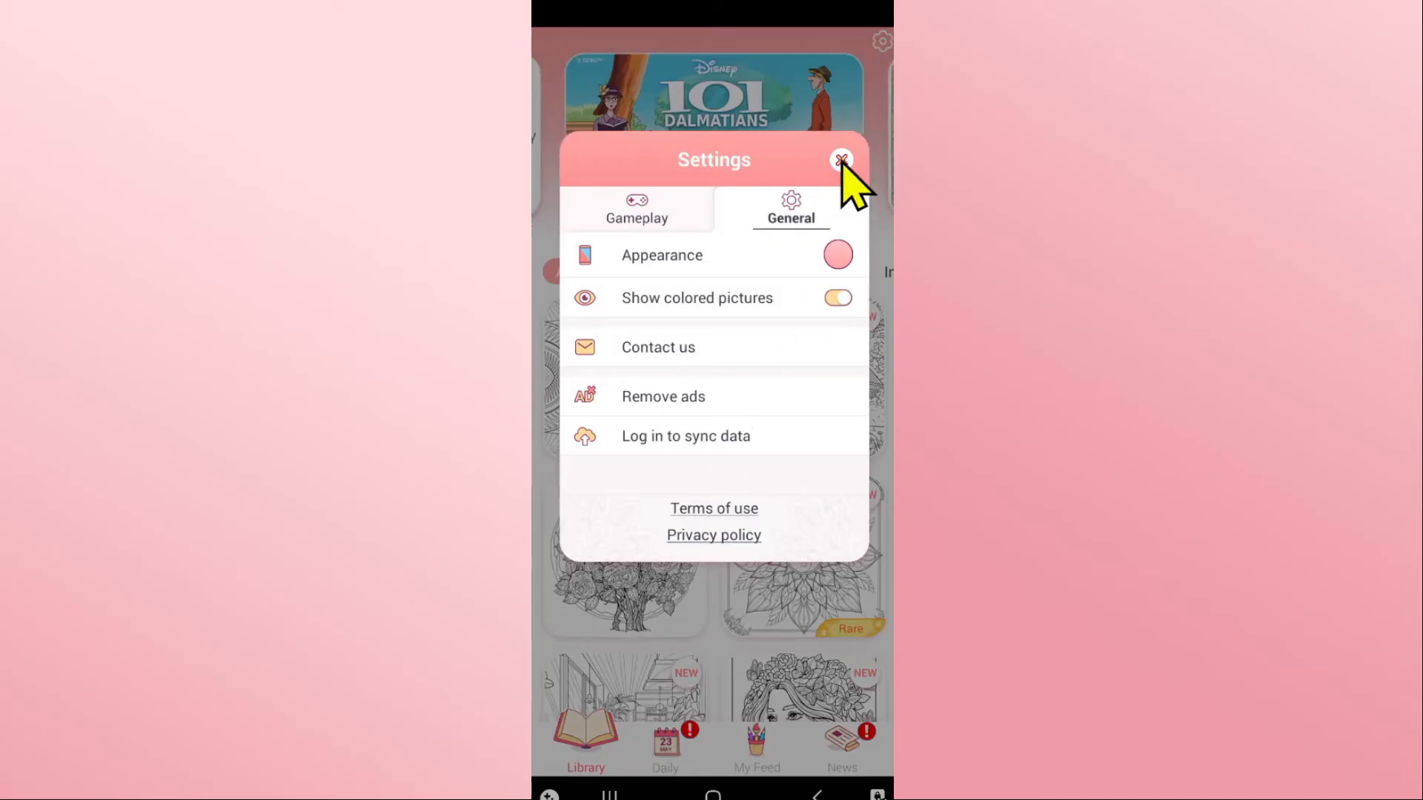
click(839, 160)
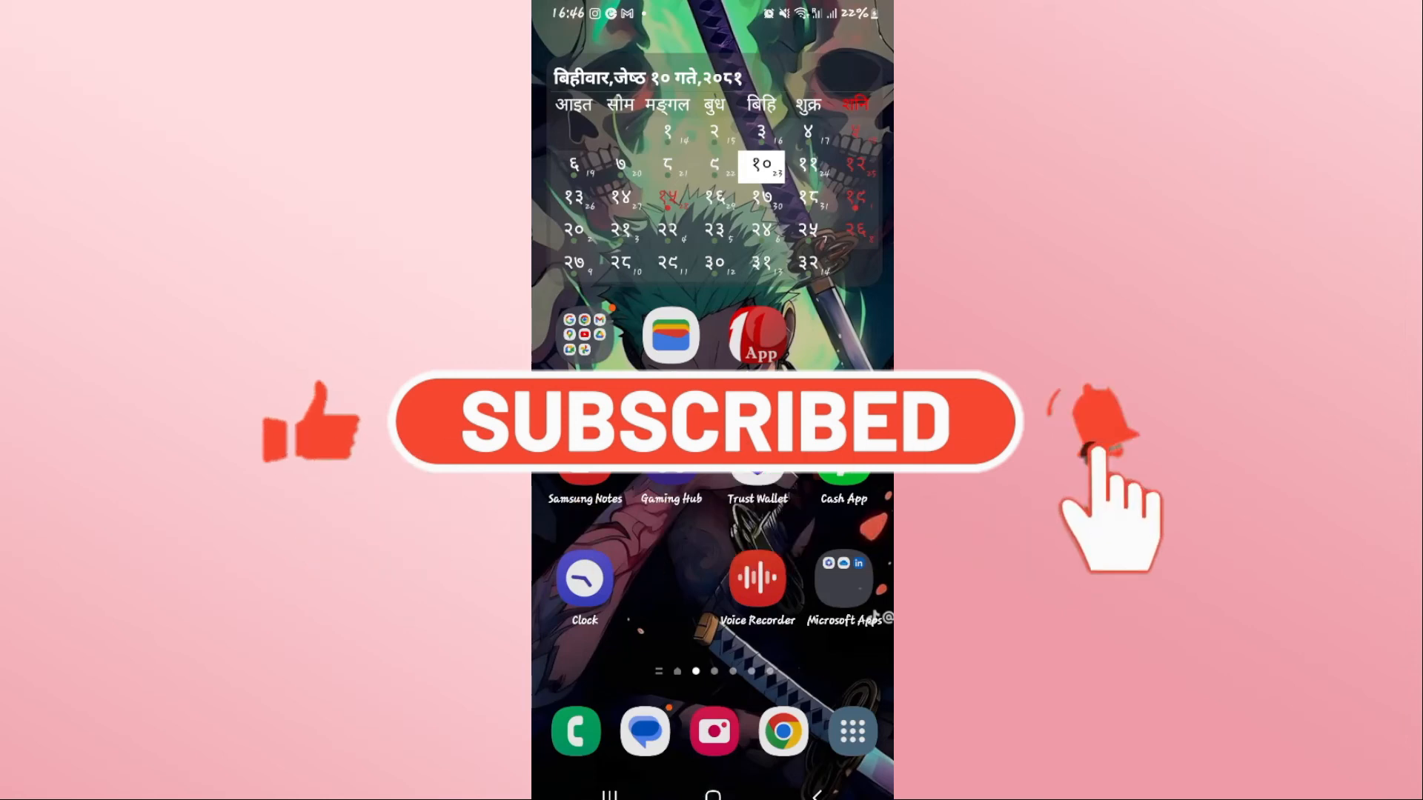
click(1085, 427)
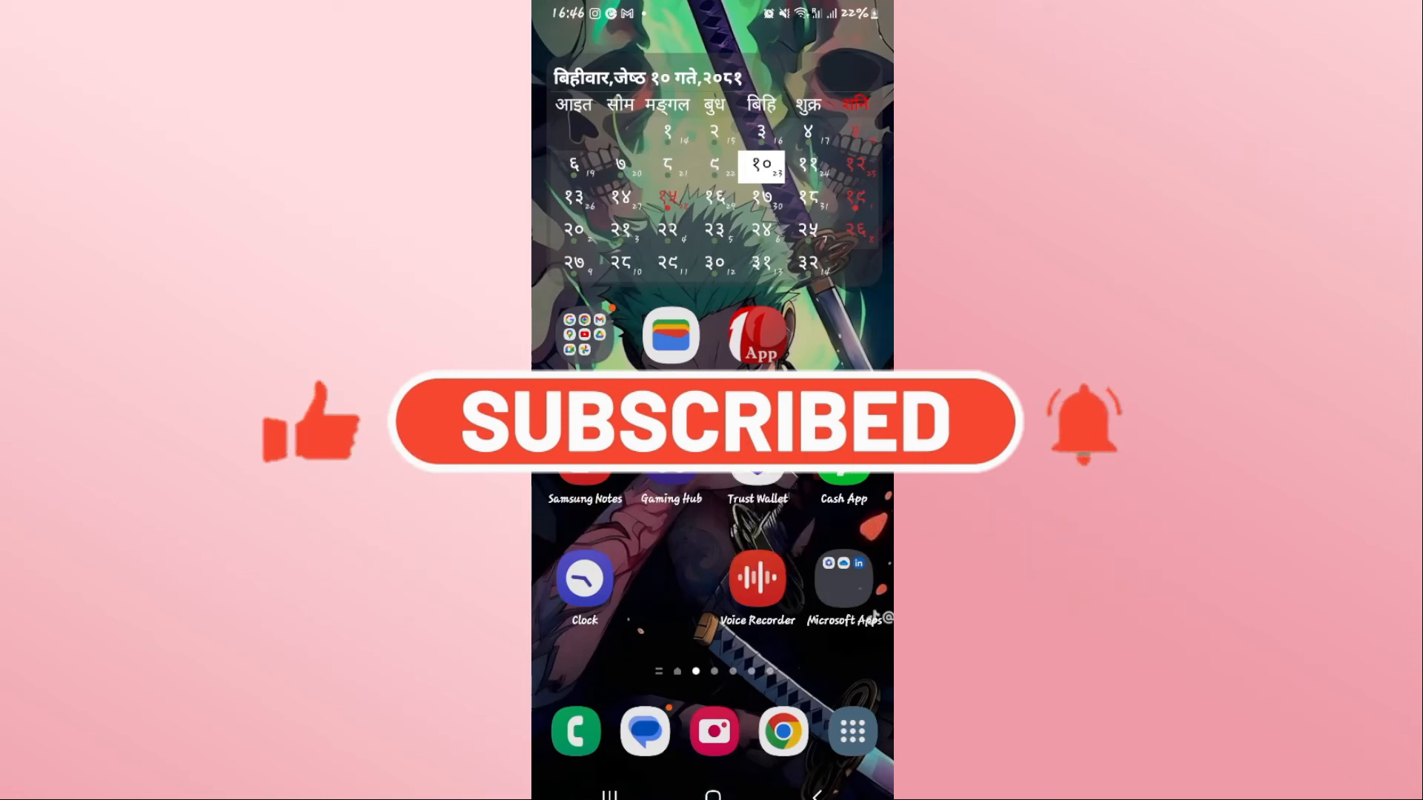